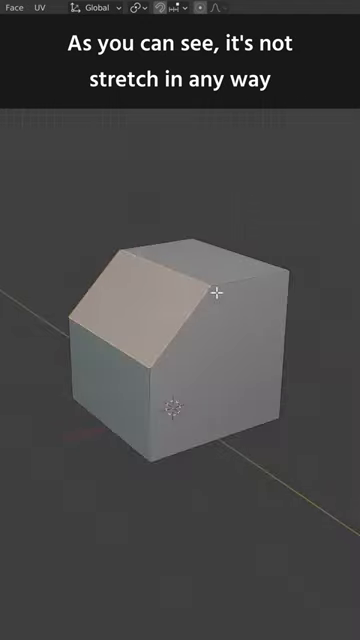
Leave Edit Mode for Object Mode after inspecting the beveled top edge.
key(Tab)
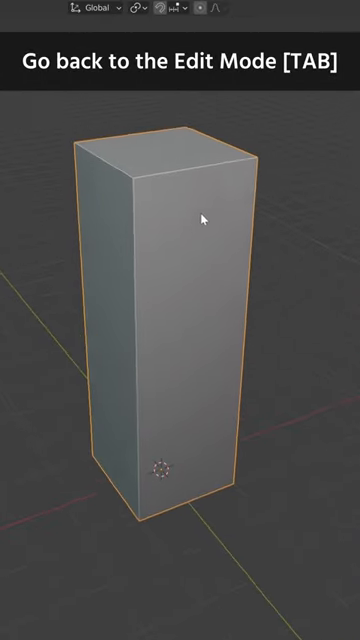
Re-enter Edit Mode on the Z-scaled tall block.
key(Tab)
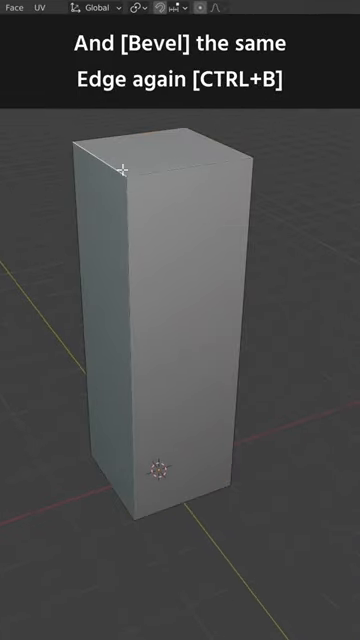